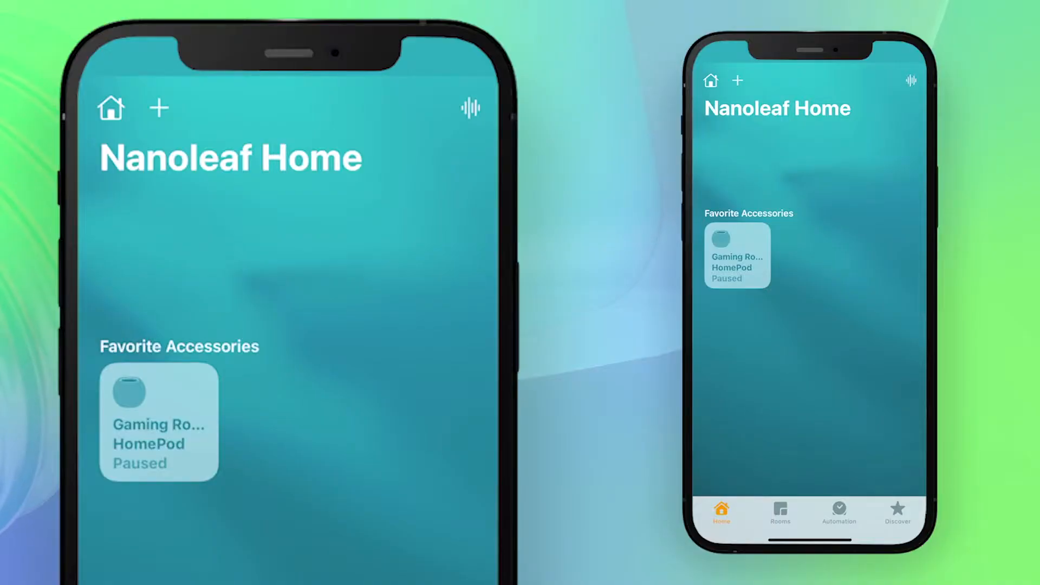
- Add the Nanoleaf light with location My Room and type the name 'Lightstrips'
{"action": "left_click", "coordinate": [160, 107]}
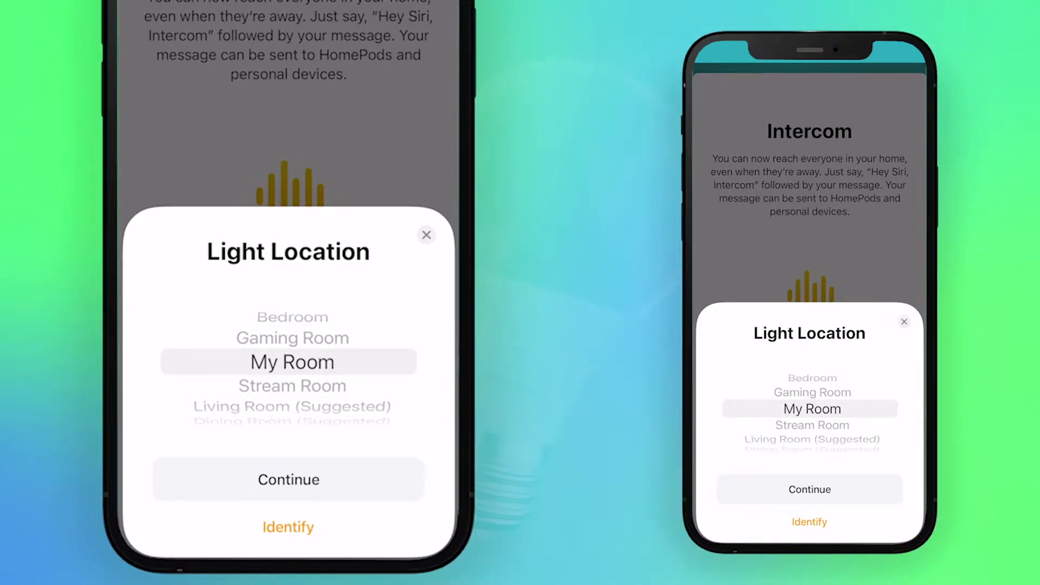
{"action": "left_click", "coordinate": [288, 479]}
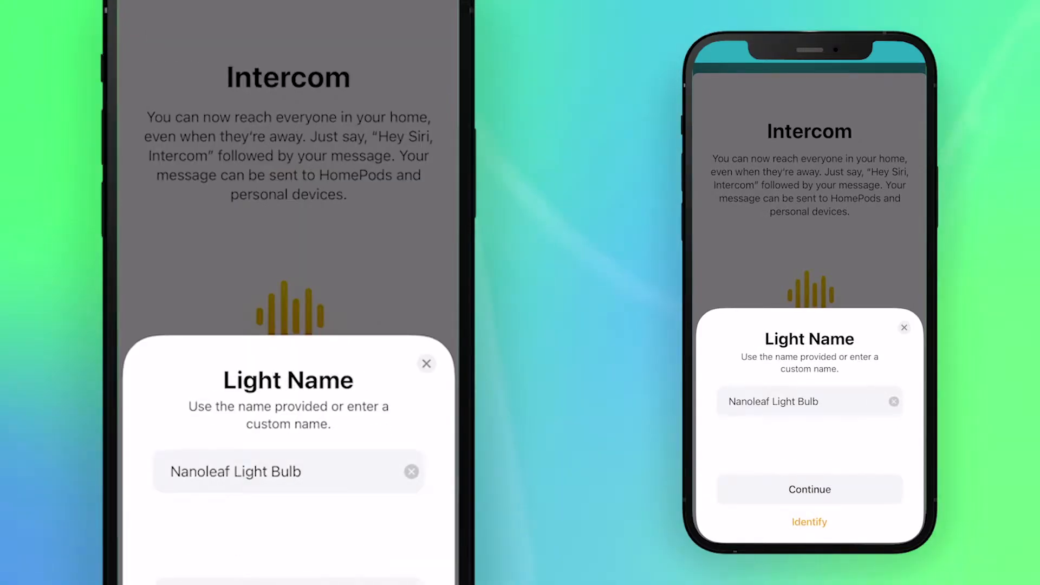
{"action": "type", "text": "Lights"}
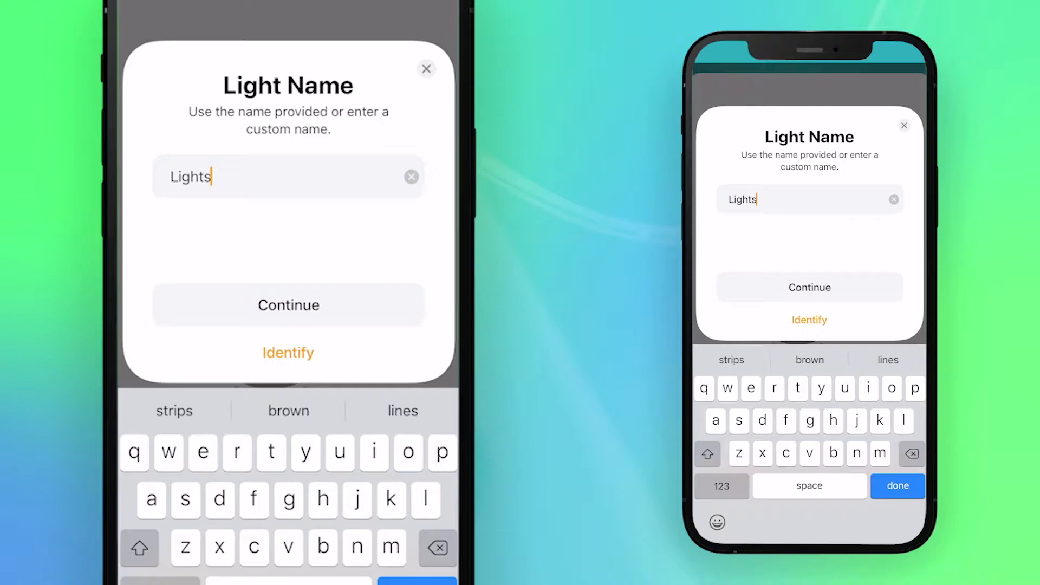
{"action": "type", "text": "stri"}
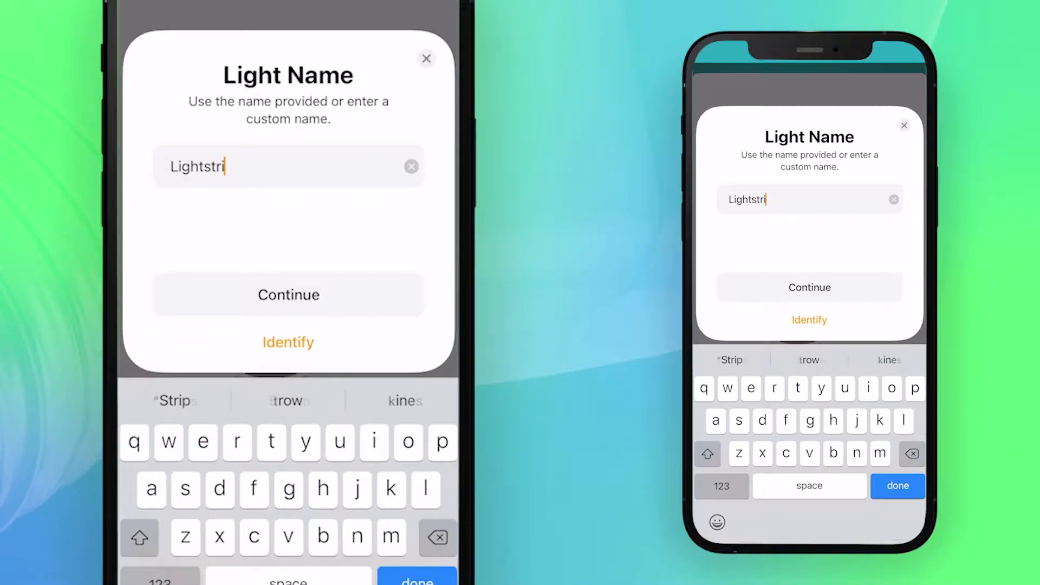
{"action": "type", "text": "ps"}
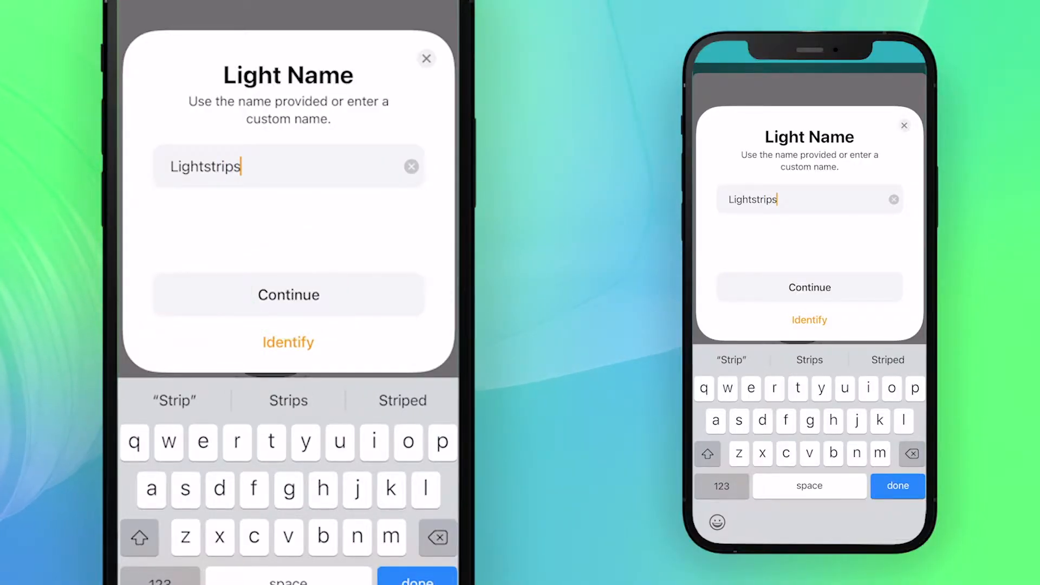
- Confirm the 'Lightstrips' name and keep Enable Adaptive Lighting on
{"action": "left_click", "coordinate": [287, 295]}
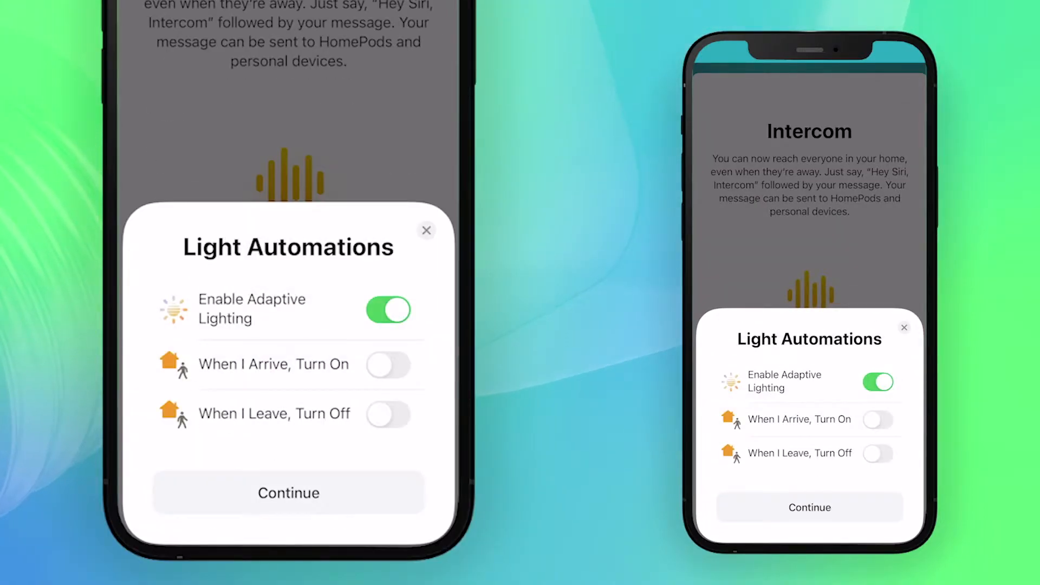
{"action": "left_click", "coordinate": [288, 493]}
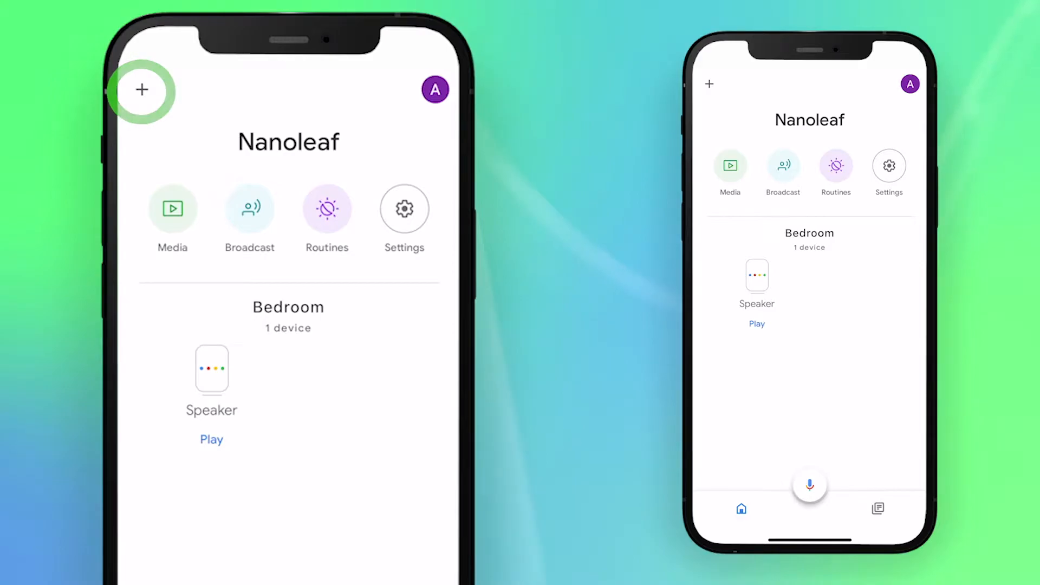
- From the Google Home add menu, choose Set up device
{"action": "left_click", "coordinate": [142, 89]}
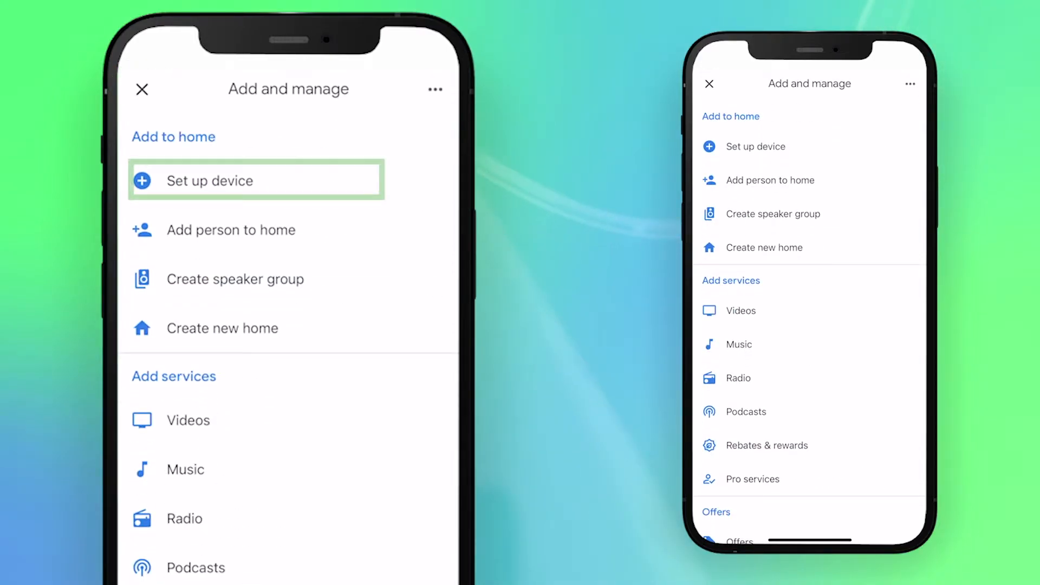
{"action": "left_click", "coordinate": [255, 181]}
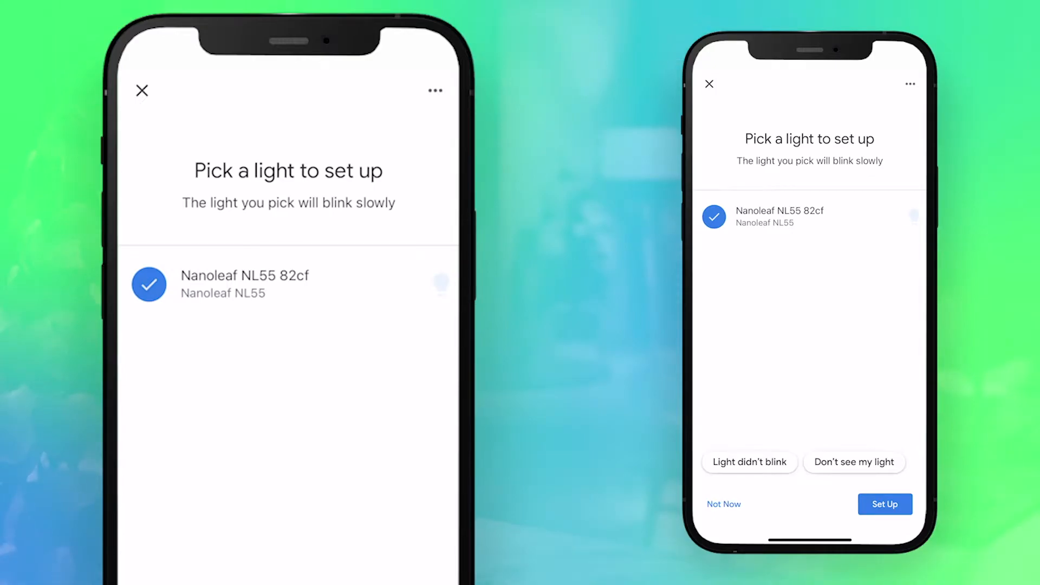
- Set up the Nanoleaf NL55 82cf, assign a room, and rename it 'Lightstrip'
{"action": "left_click", "coordinate": [885, 504]}
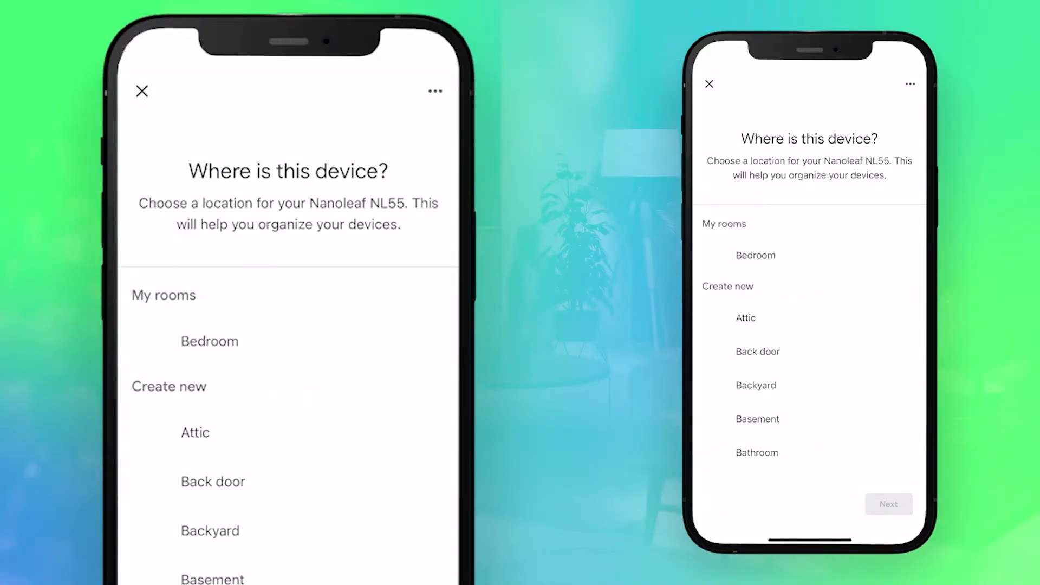
{"action": "scroll", "scroll_direction": "down", "scroll_amount": 3}
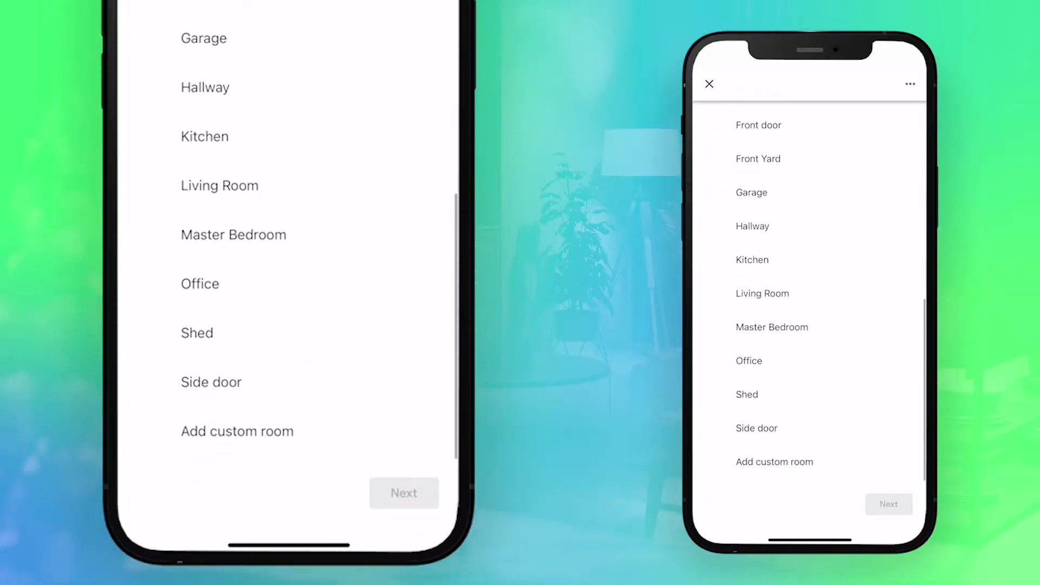
{"action": "left_click", "coordinate": [237, 432]}
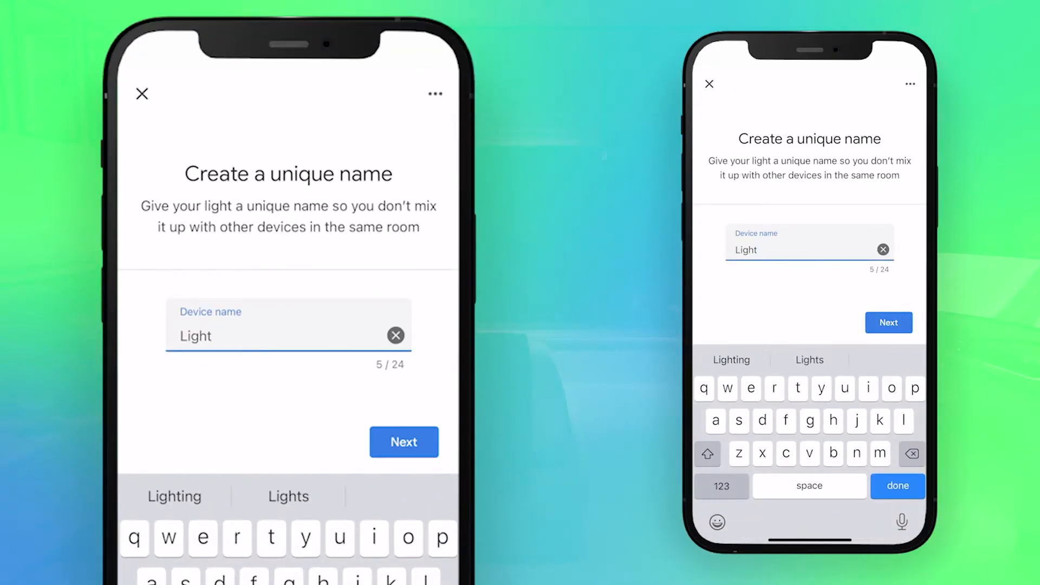
{"action": "type", "text": "Str"}
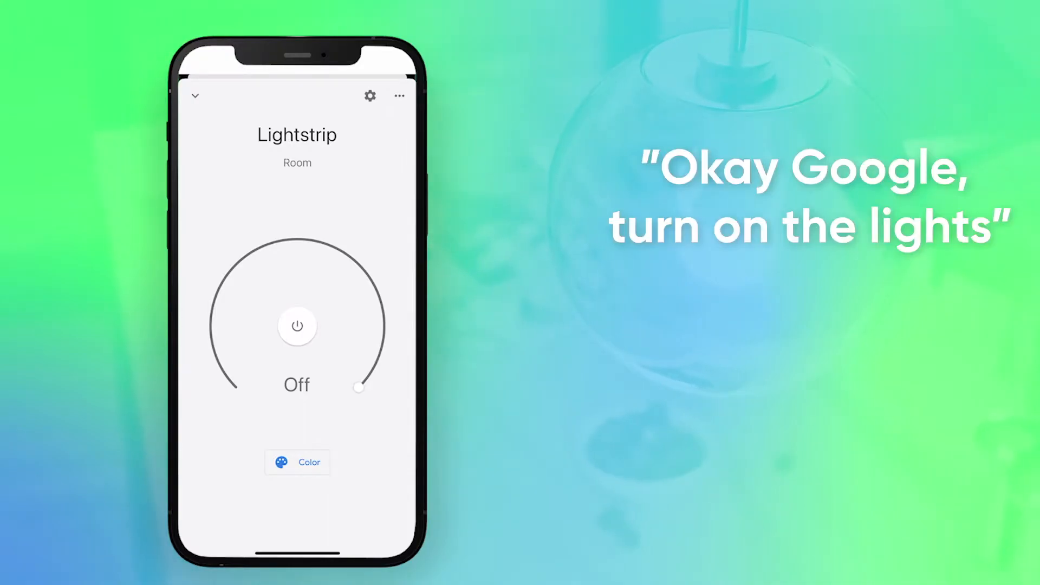
{"action": "left_click", "coordinate": [296, 326]}
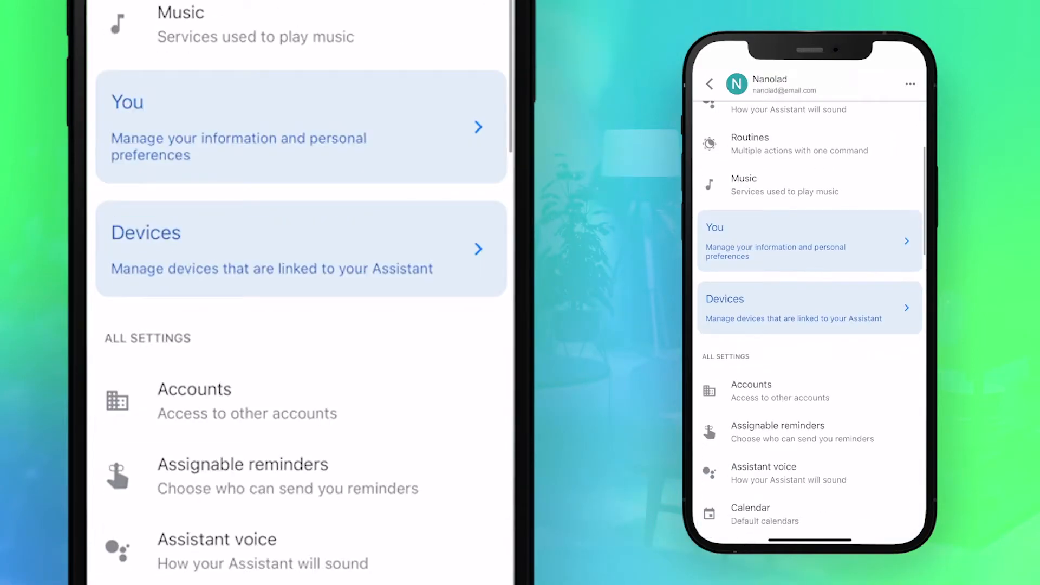
- Link Nanoleaf Smarter Series under Home control and allow Google to control its devices
{"action": "scroll", "scroll_direction": "down", "scroll_amount": 3}
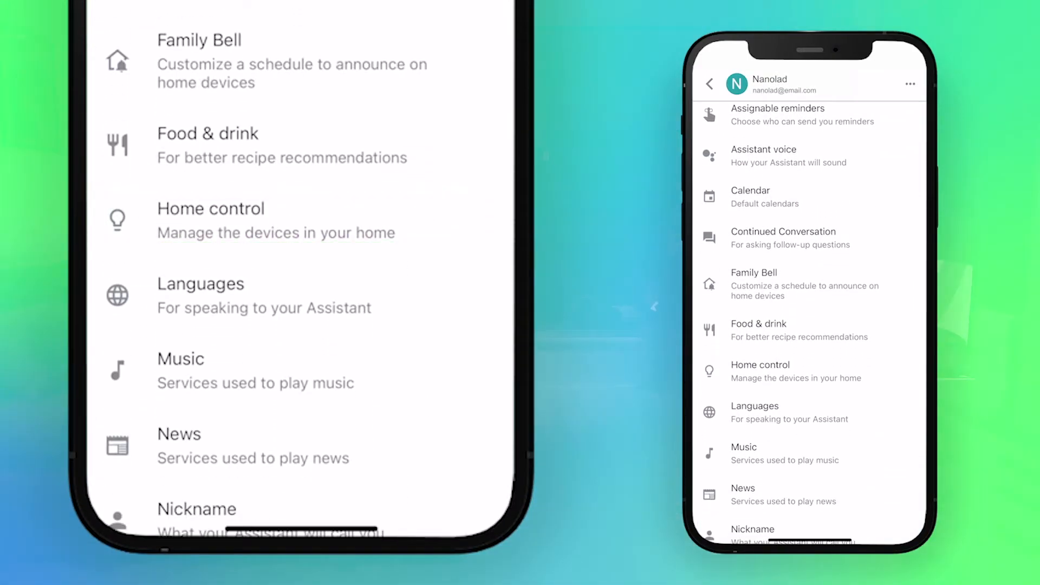
{"action": "left_click", "coordinate": [760, 365]}
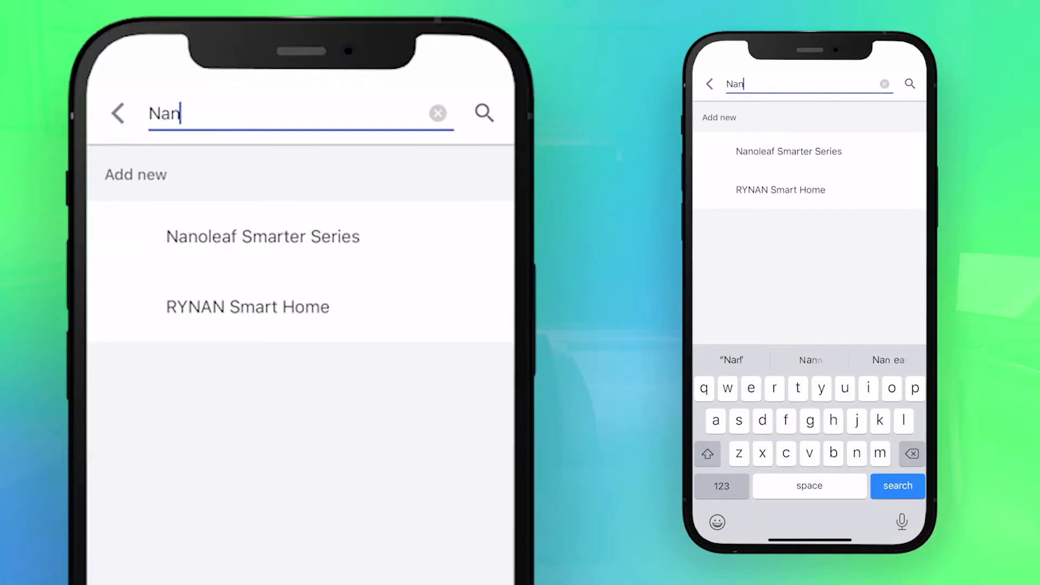
{"action": "left_click", "coordinate": [263, 237]}
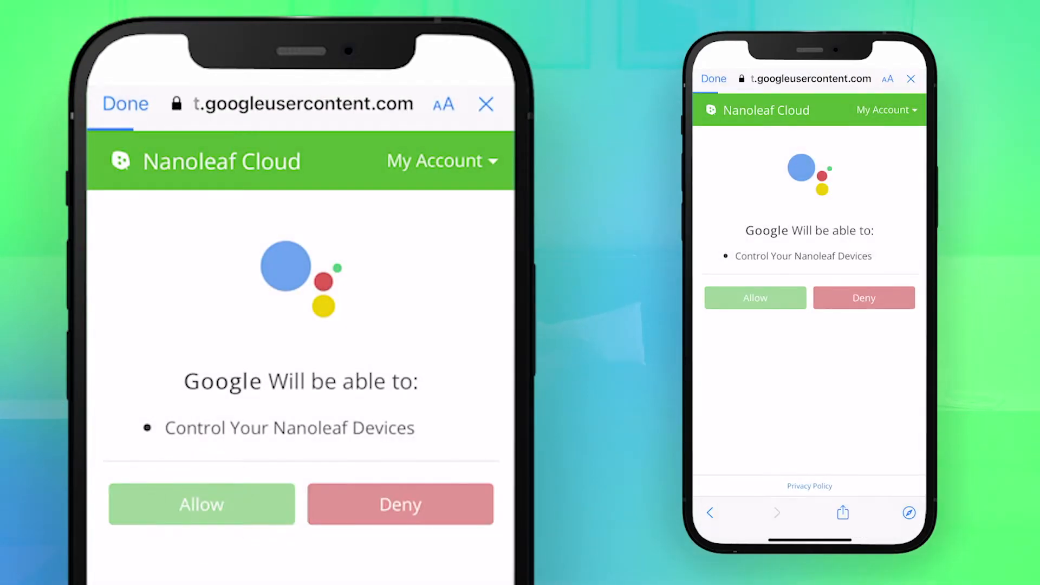
{"action": "left_click", "coordinate": [201, 503]}
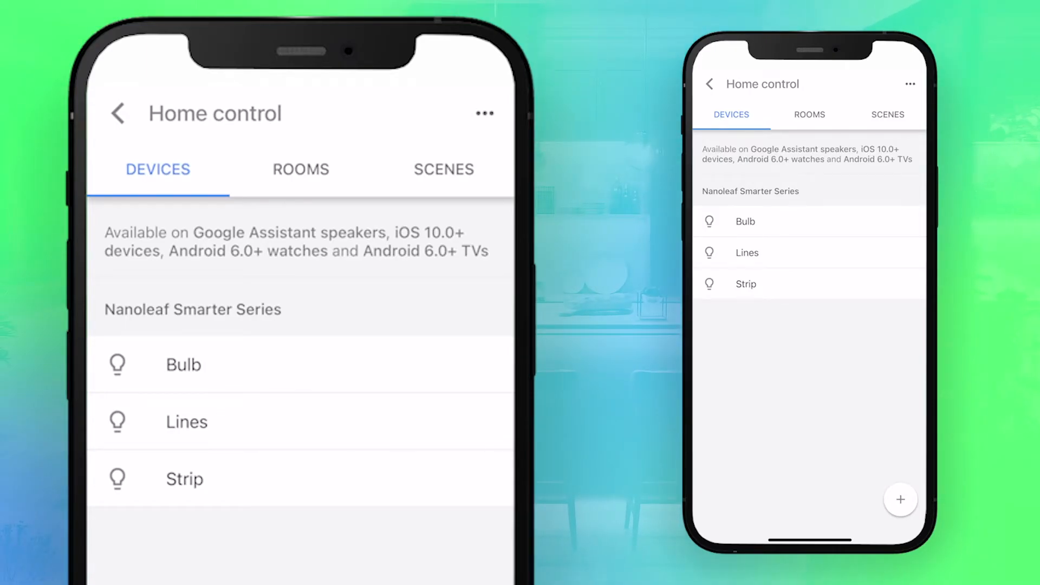
- Verify Bulb, Lines and Strip appear under Nanoleaf Smarter Series in Home control
{"action": "left_click", "coordinate": [184, 479]}
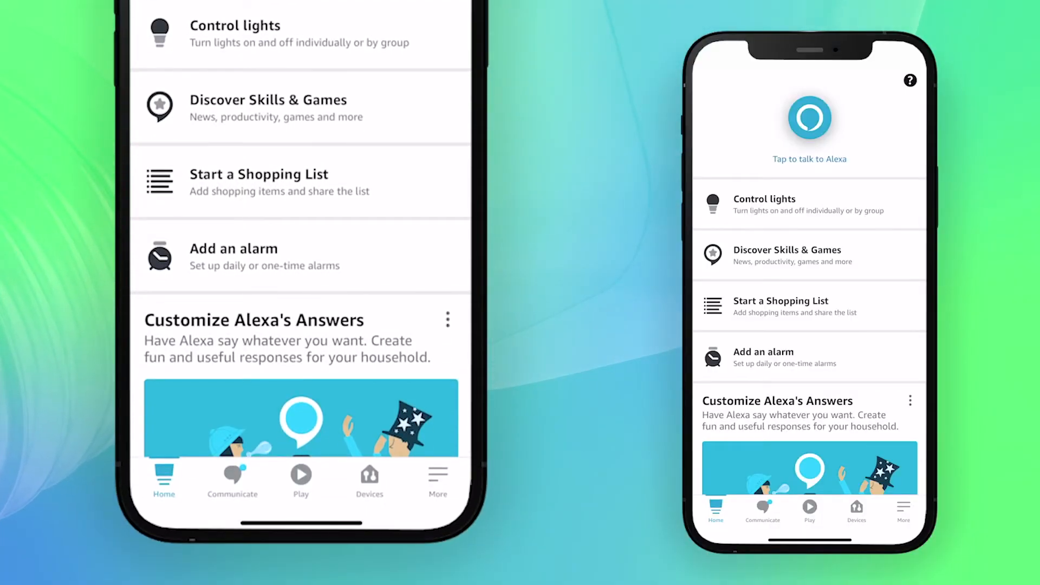
- Enable the Nanoleaf Smarter Series skill, log in to Nanoleaf, and finish after 19 scenes are discovered
{"action": "left_click", "coordinate": [369, 478]}
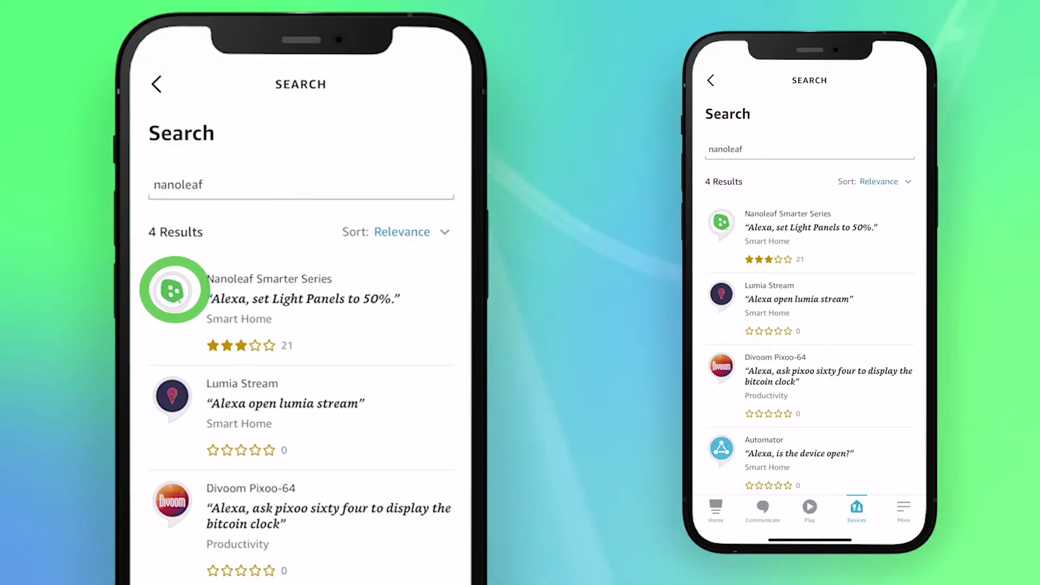
{"action": "left_click", "coordinate": [301, 299]}
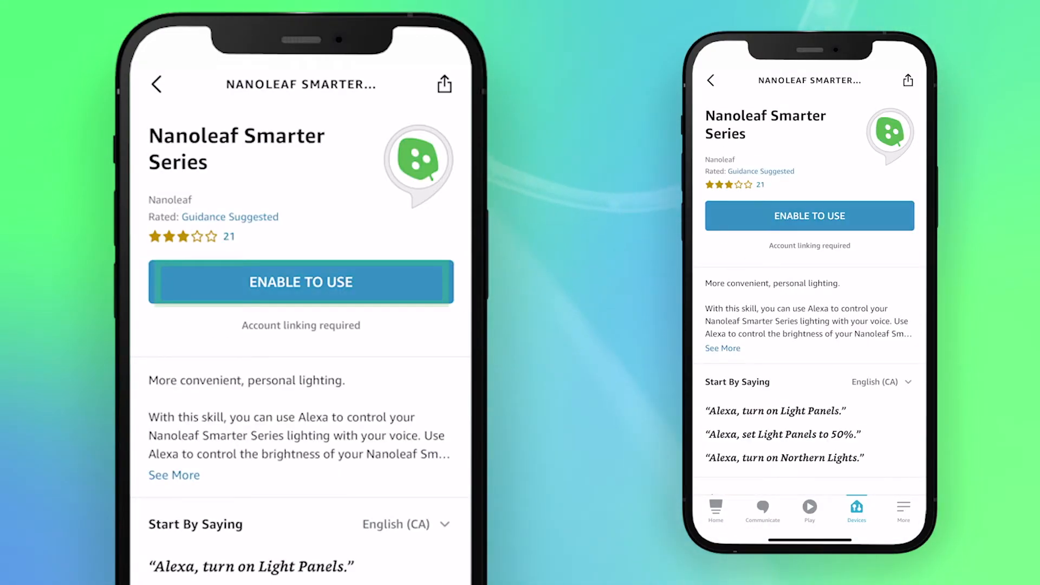
{"action": "left_click", "coordinate": [301, 282]}
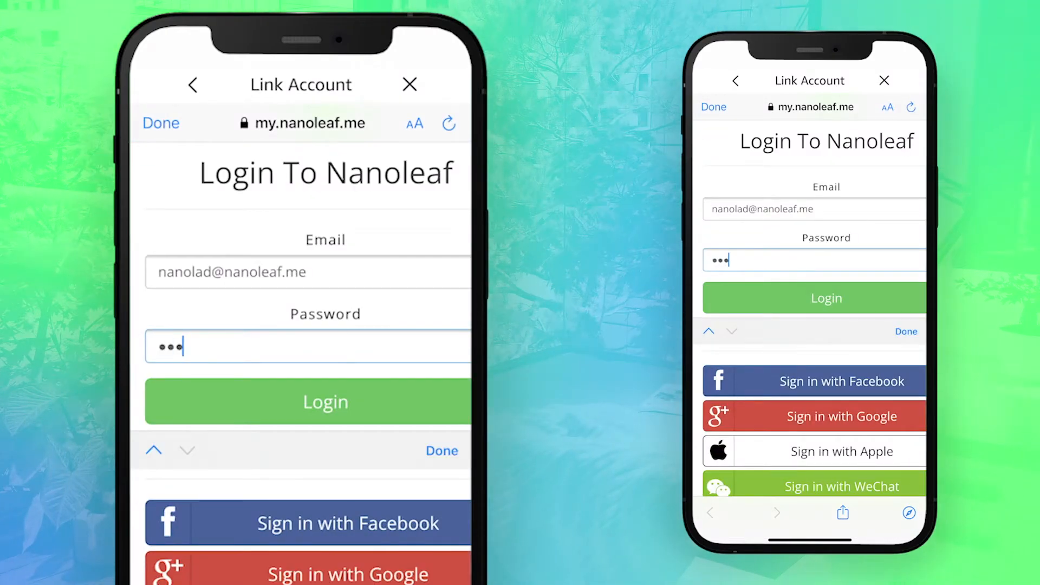
{"action": "left_click", "coordinate": [326, 401]}
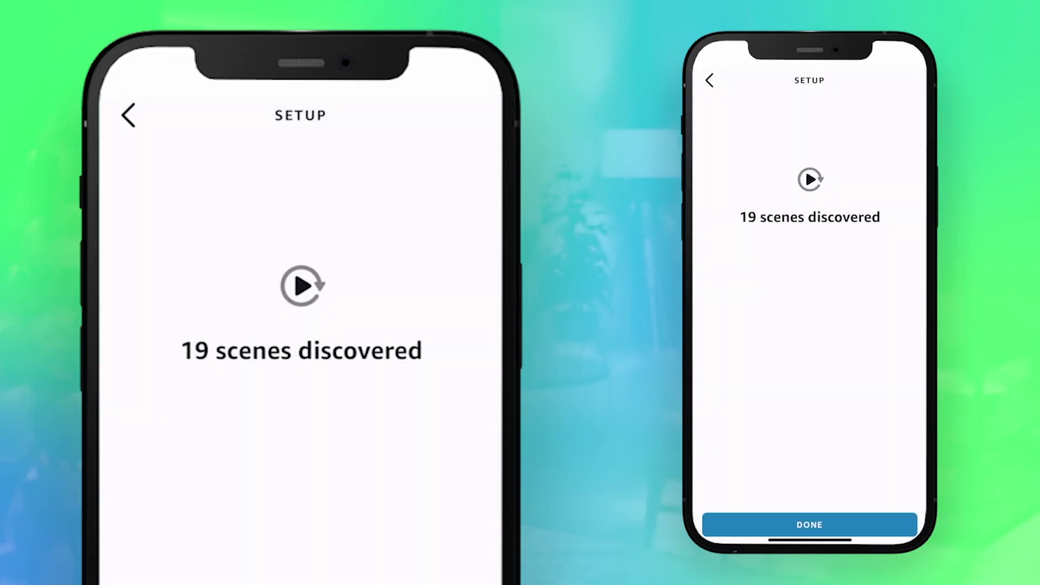
{"action": "left_click", "coordinate": [809, 524]}
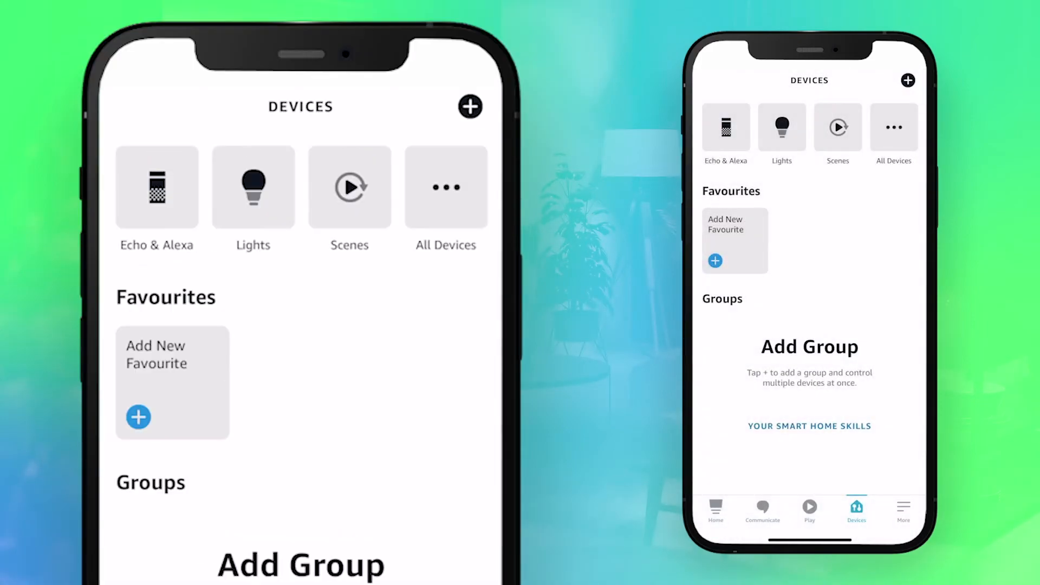
- Show the Lights category on Alexa's Devices page
{"action": "left_click", "coordinate": [253, 186]}
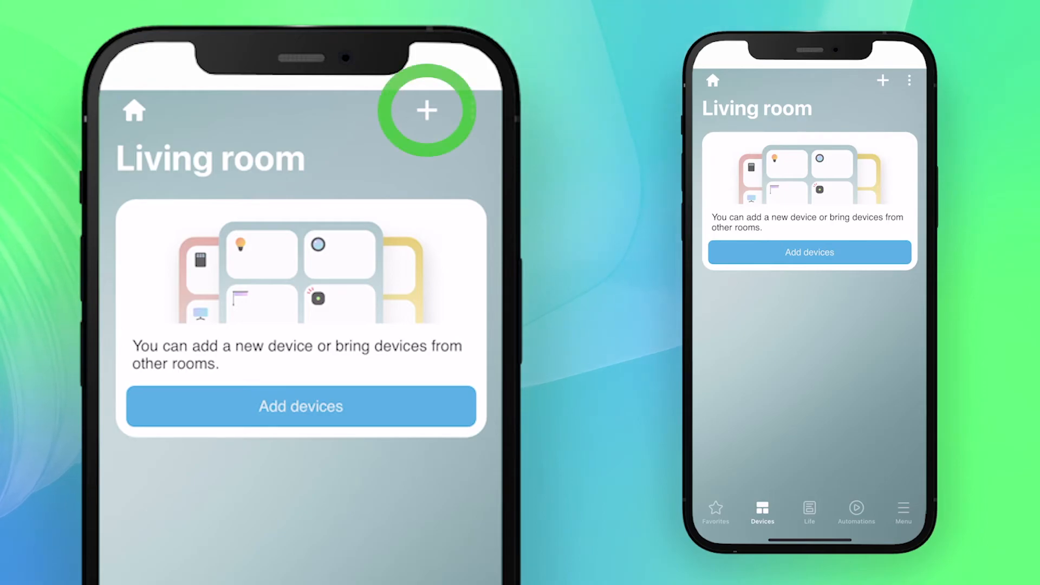
- Add a device of type Lighting in SmartThings and scroll to the Nanoleaf login
{"action": "left_click", "coordinate": [426, 110]}
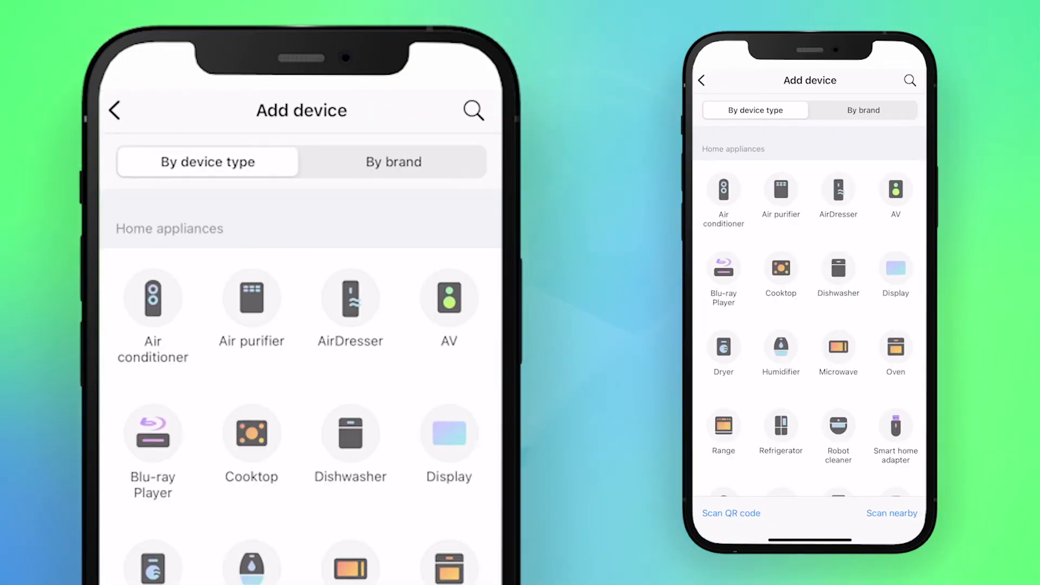
{"action": "scroll", "scroll_direction": "down", "scroll_amount": 3}
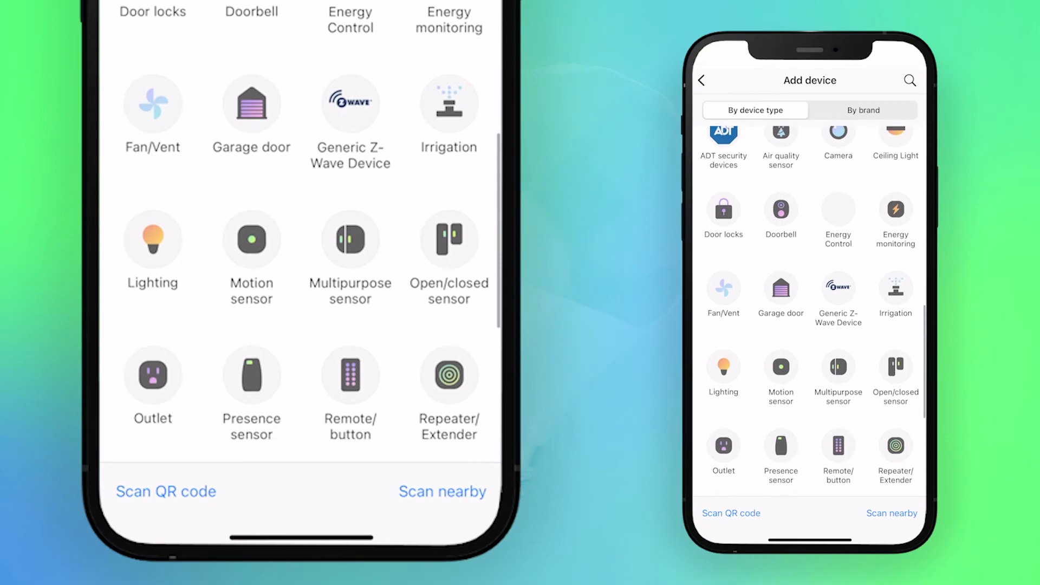
{"action": "left_click", "coordinate": [723, 368]}
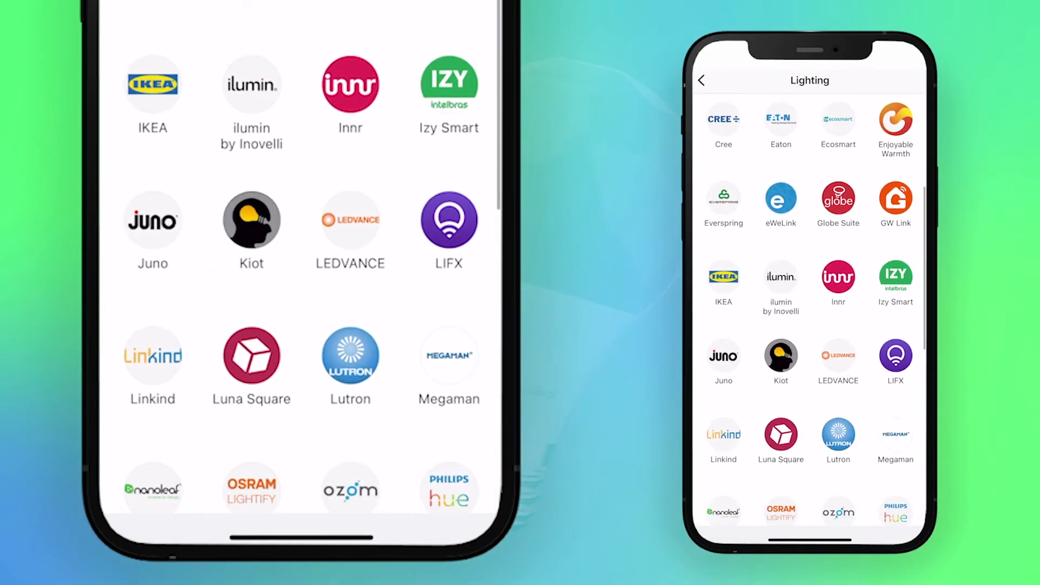
{"action": "scroll", "scroll_direction": "down", "scroll_amount": 3}
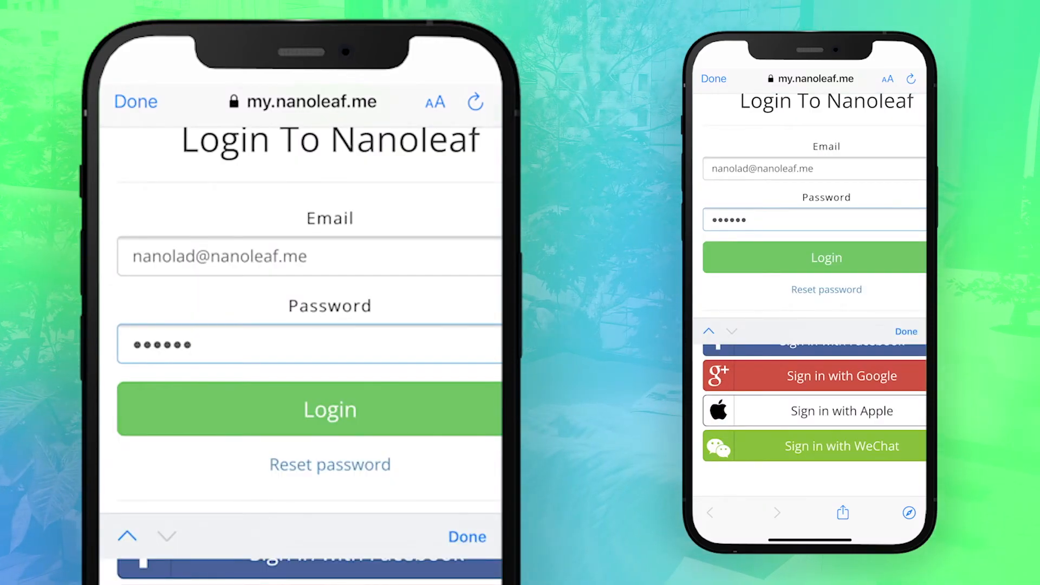
- Log in to Nanoleaf, allow Samsung access, and finish once Strip, Lines and Bulb are linked
{"action": "left_click", "coordinate": [330, 409]}
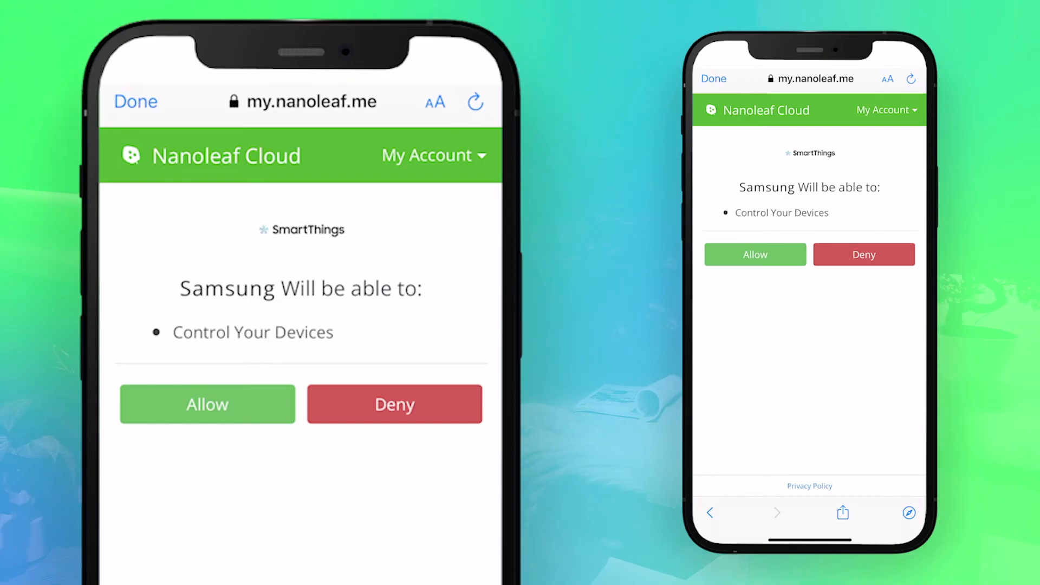
{"action": "left_click", "coordinate": [206, 404]}
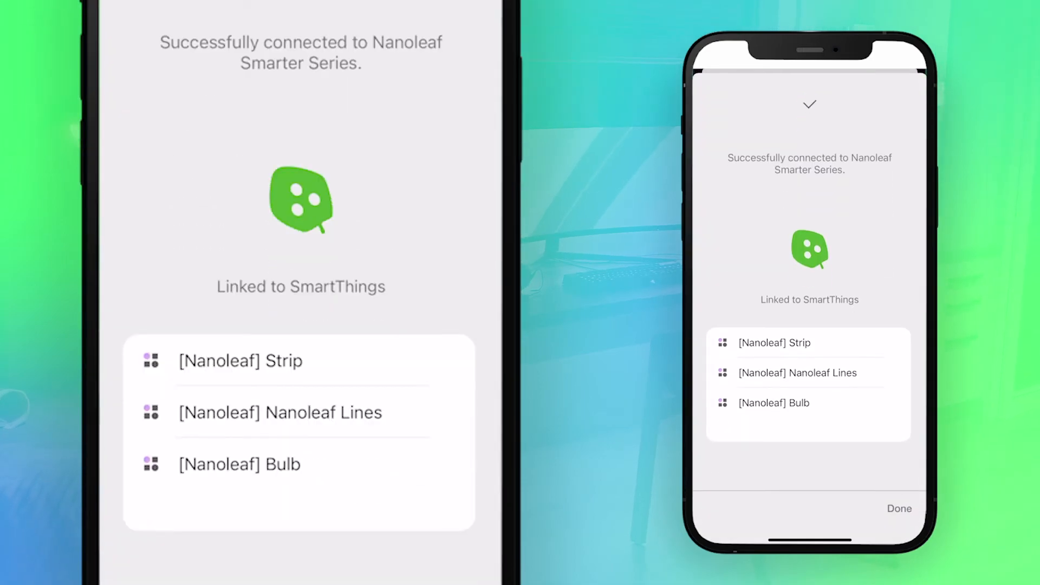
{"action": "scroll", "scroll_direction": "down", "scroll_amount": 3}
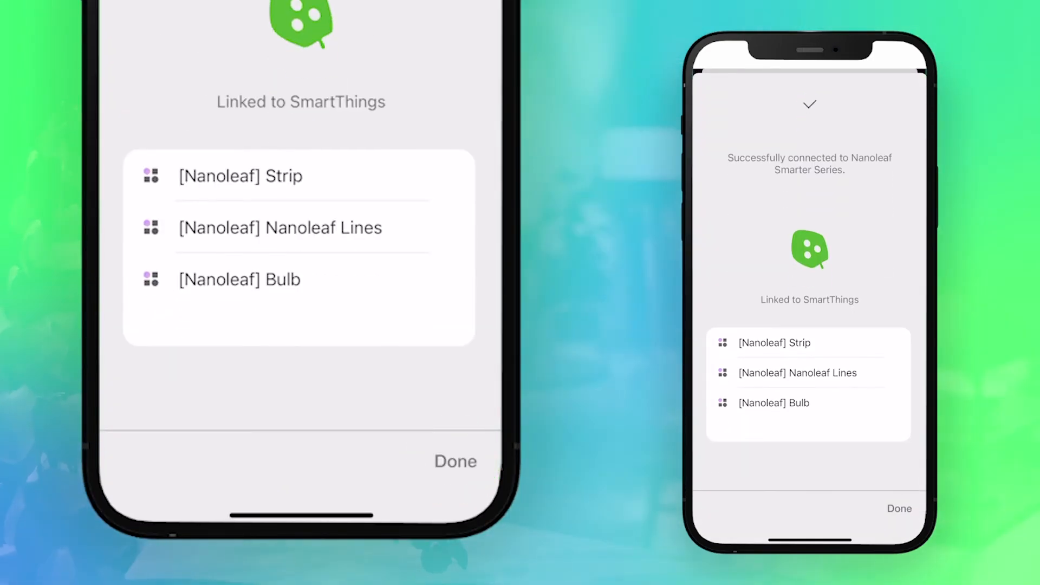
{"action": "left_click", "coordinate": [456, 461]}
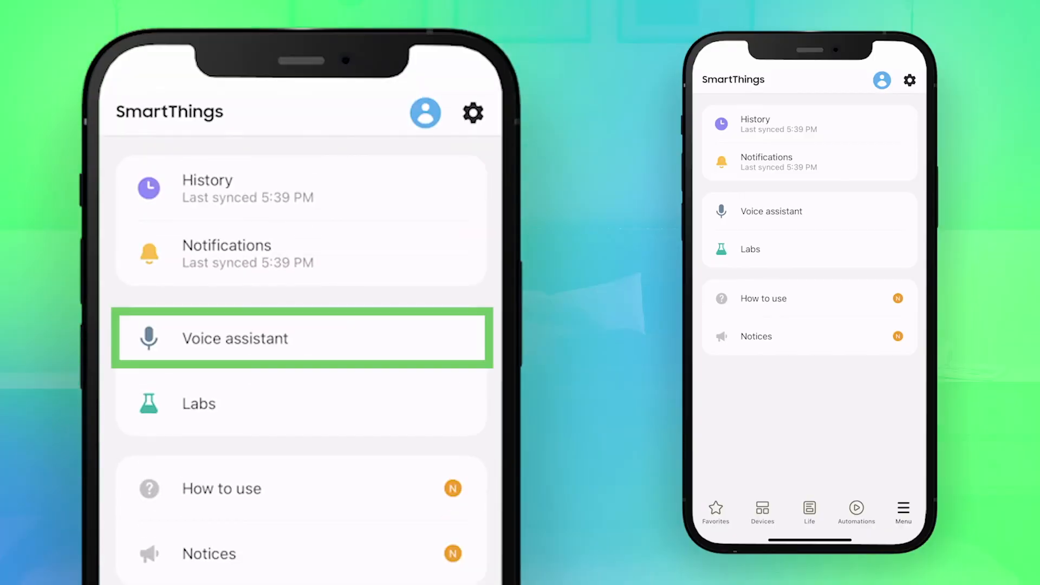
- Open SmartThings' Voice assistant page showing Amazon Alexa and Google Assistant connected
{"action": "left_click", "coordinate": [235, 338]}
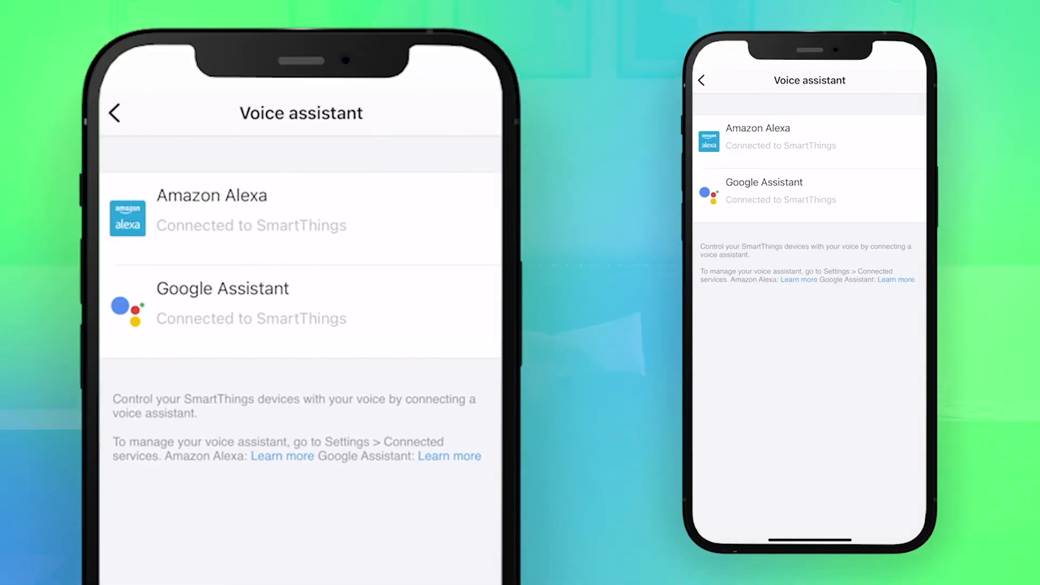